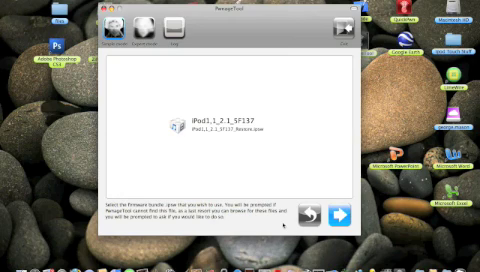
Select the iPod1,1_2.1_5F137 firmware bundle in PwnageTool and proceed.
click(230, 127)
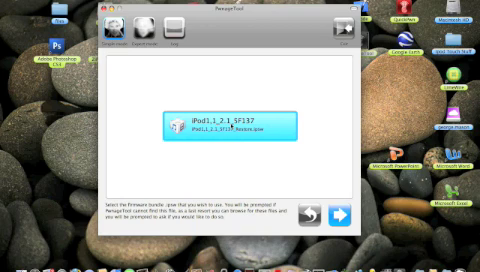
click(349, 216)
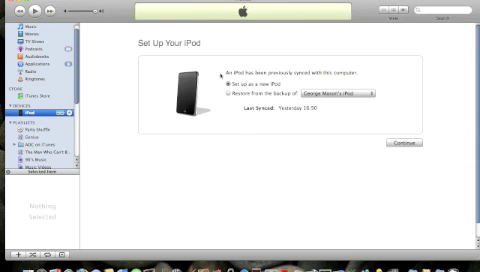
Choose 'Set up as a new iPod' and continue to naming and sync options.
click(426, 146)
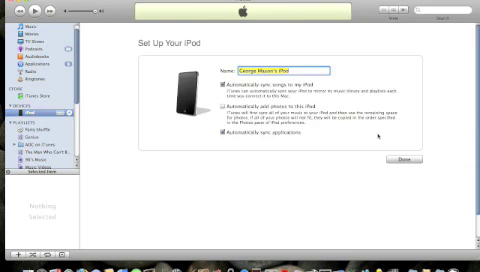